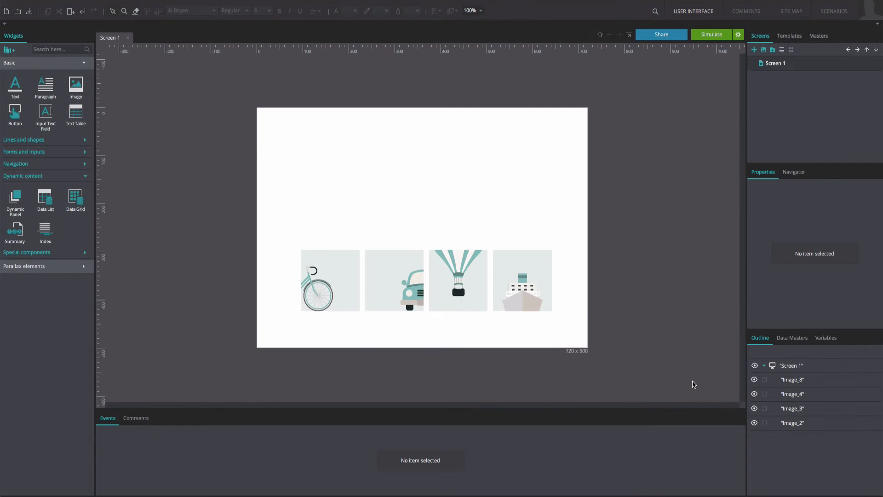
pyautogui.moveTo(536, 297)
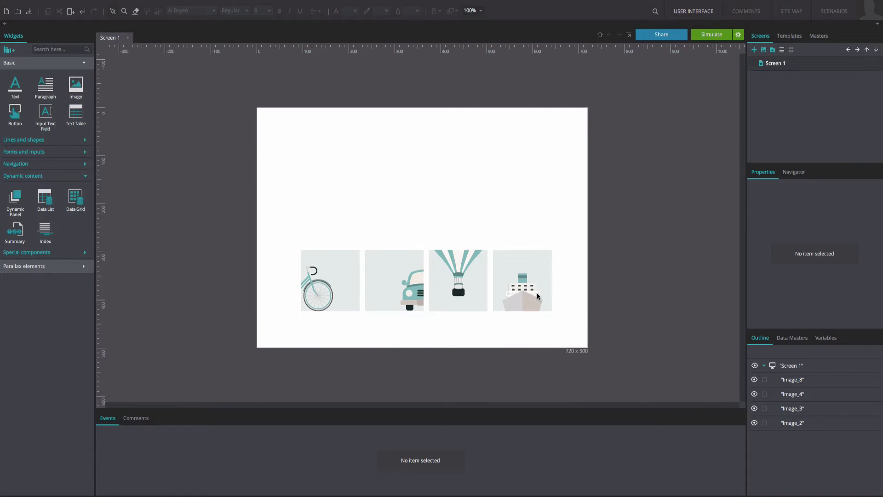
pyautogui.moveTo(329, 283)
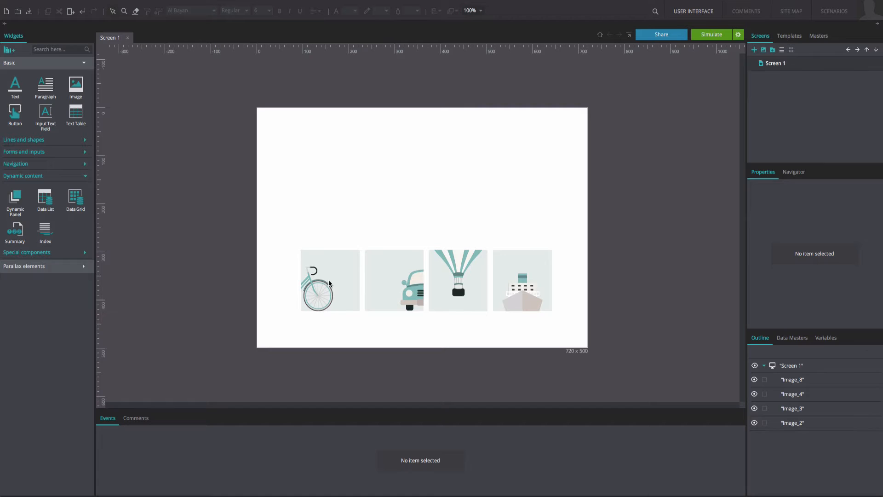
pyautogui.moveTo(450, 273)
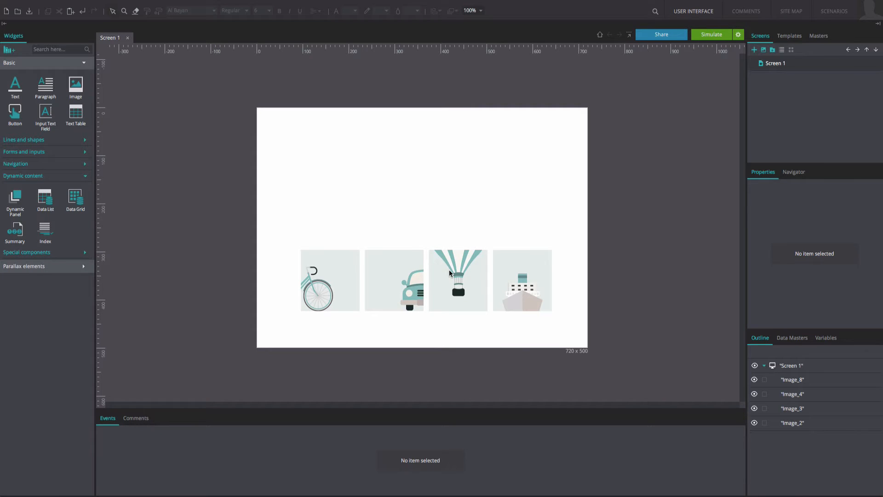
pyautogui.moveTo(17, 193)
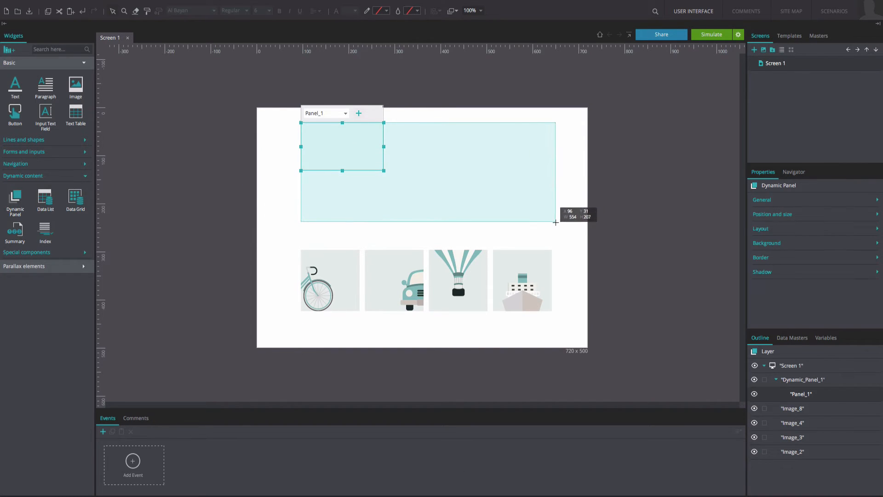
# Stretch the dynamic panel across the area above the thumbnails and select the bike image.
pyautogui.moveTo(383, 170); pyautogui.dragTo(551, 238)
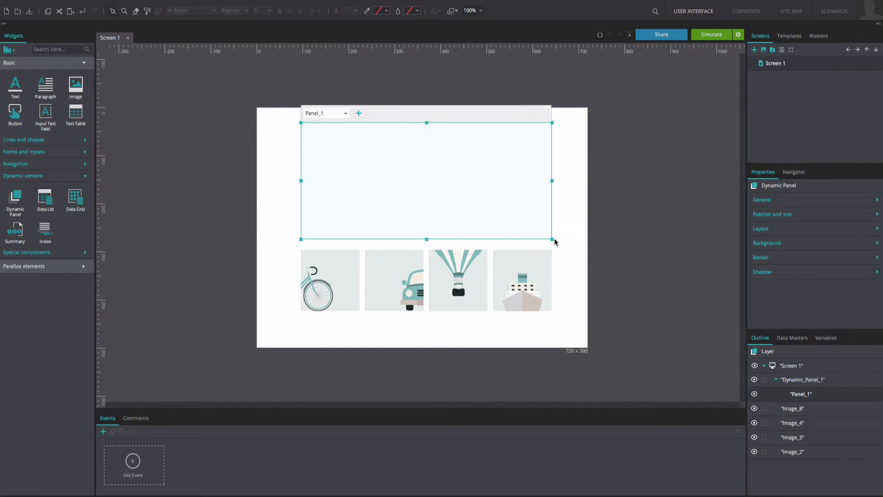
pyautogui.click(330, 280)
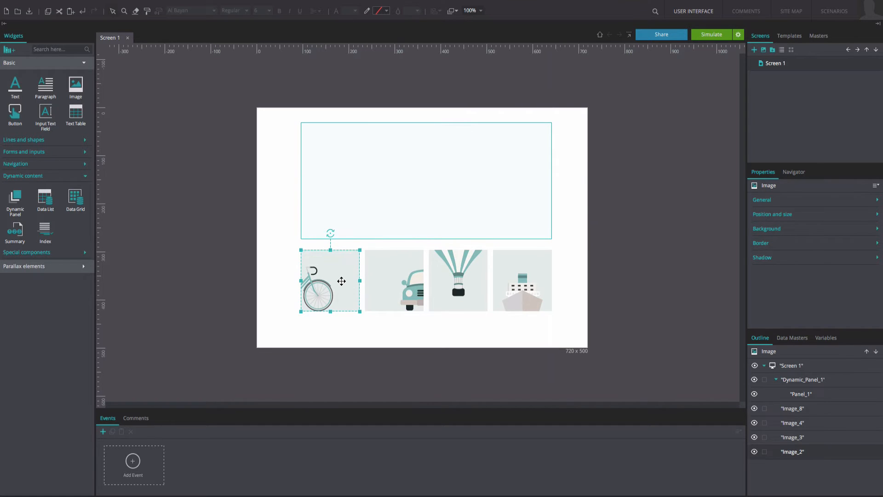
pyautogui.moveTo(339, 284)
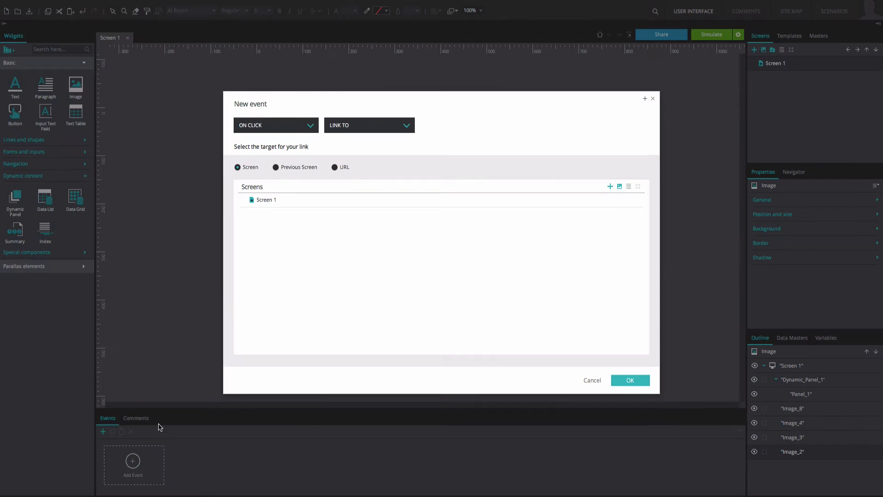
# Add an On Mouse Over event on the bike image that changes Panel_1's background style.
pyautogui.click(275, 124)
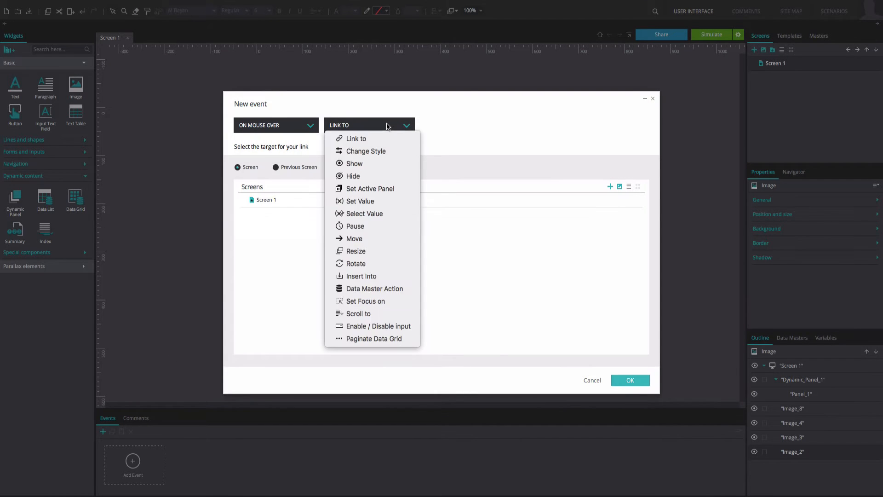
pyautogui.click(365, 151)
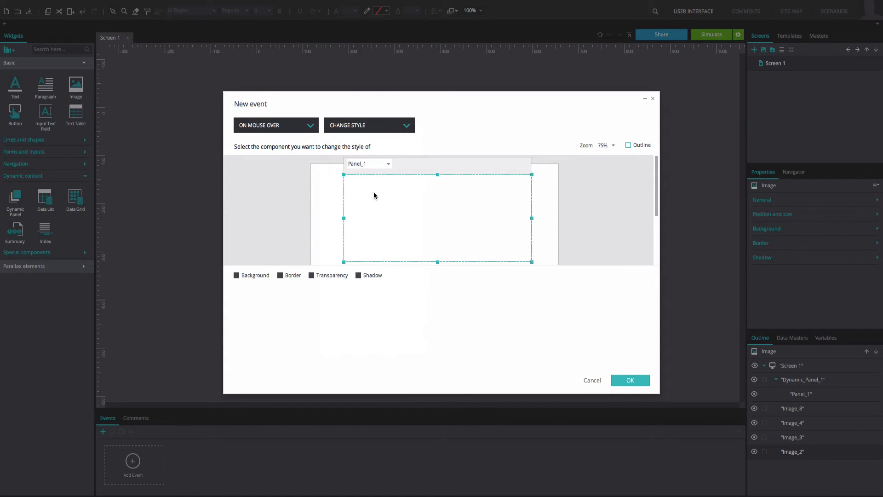
pyautogui.click(237, 275)
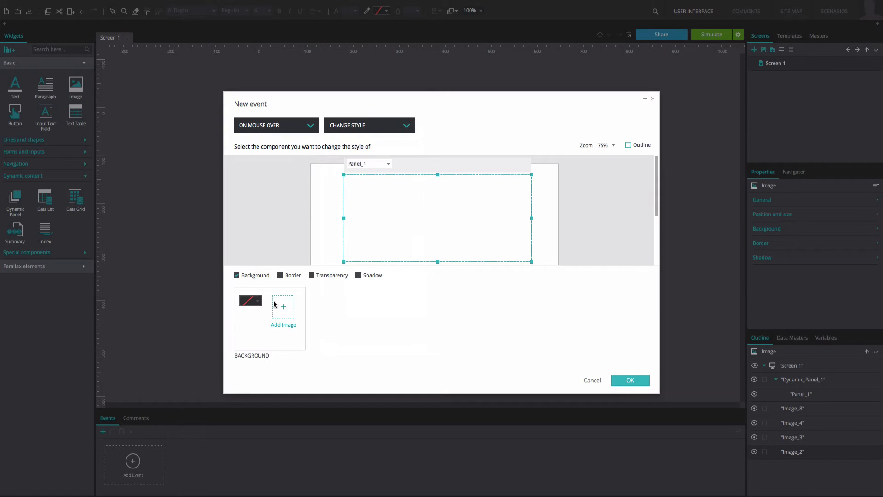
# Use bike.png as the panel background image and confirm the event with OK.
pyautogui.click(283, 311)
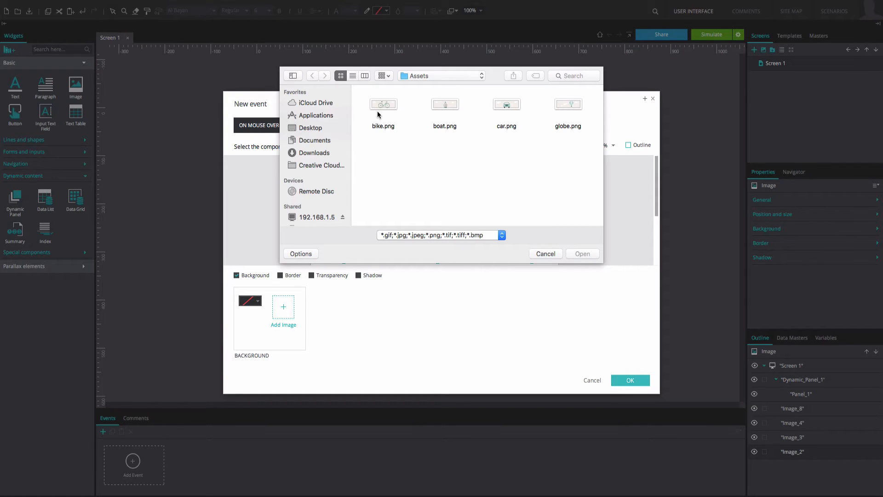
pyautogui.moveTo(383, 106)
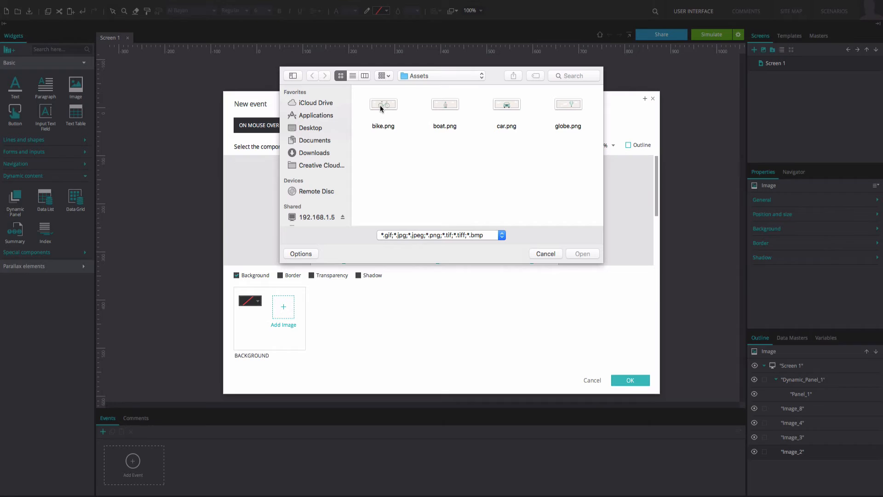
pyautogui.click(382, 104)
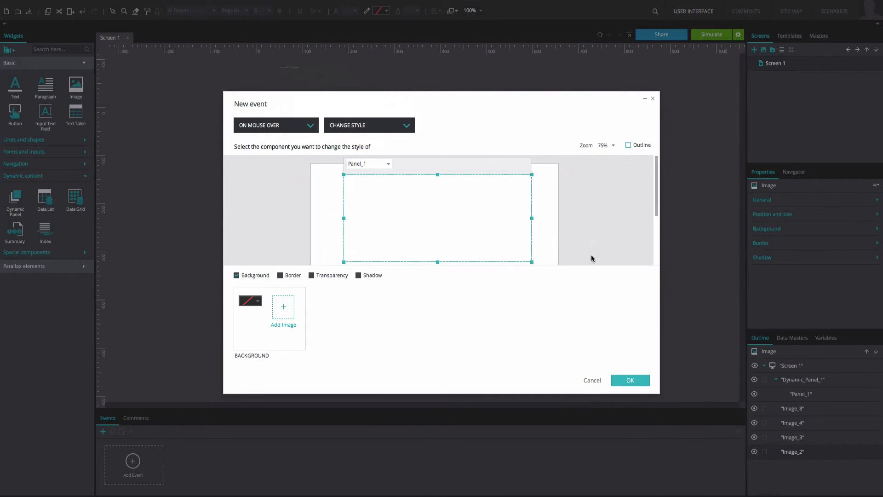
pyautogui.click(283, 307)
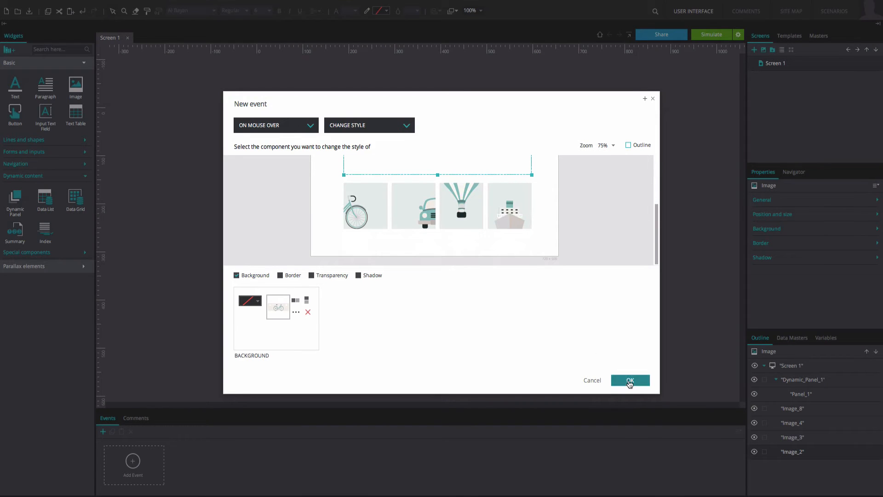
pyautogui.click(629, 380)
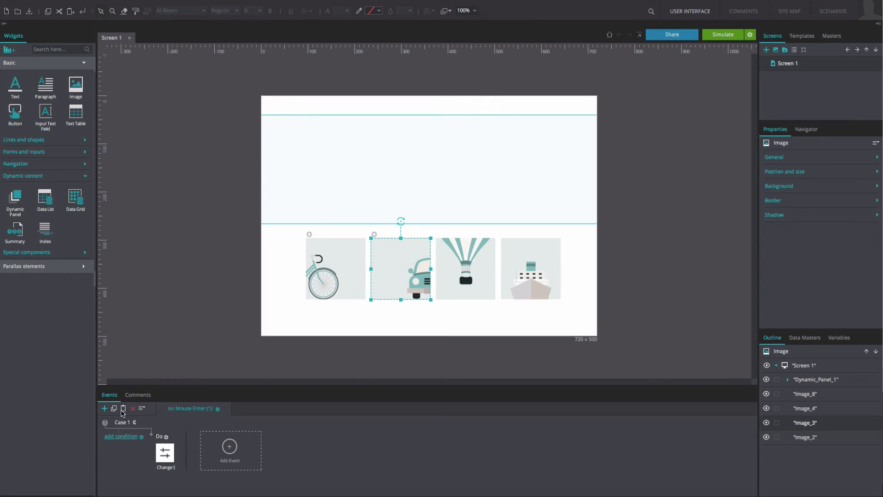
# Add a mouse-over event on the car image changing Panel_1's background, ready to choose its image.
pyautogui.click(165, 451)
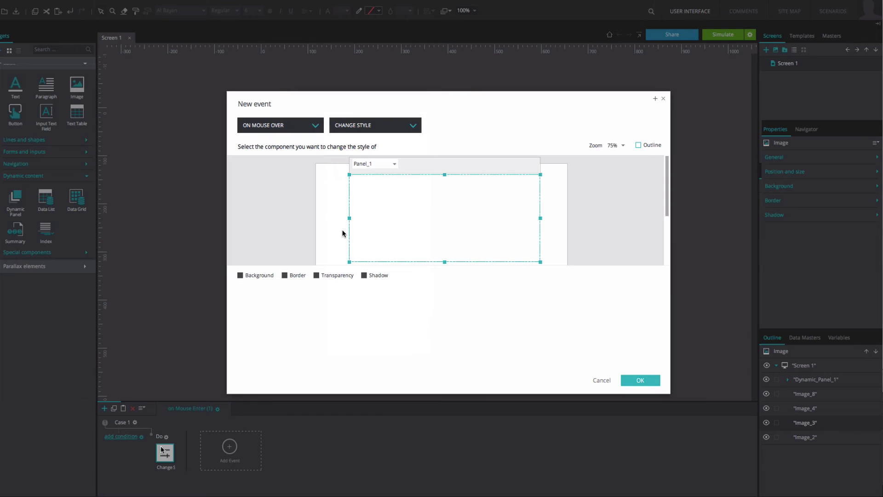
pyautogui.click(240, 275)
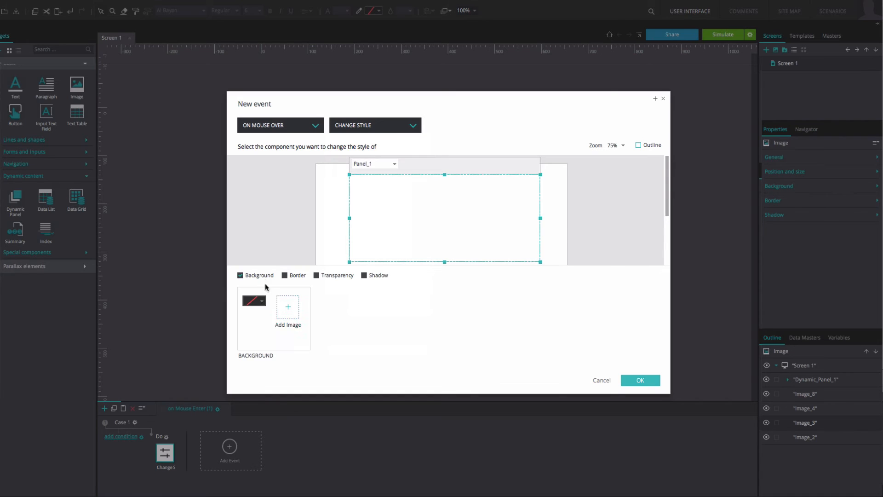
pyautogui.click(287, 307)
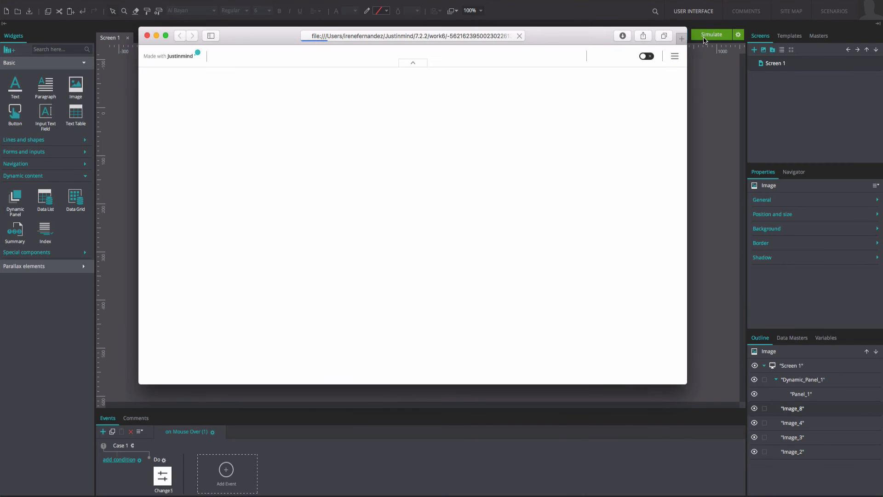
# Run the simulation to check hovering the thumbnails shows their large images.
pyautogui.click(711, 34)
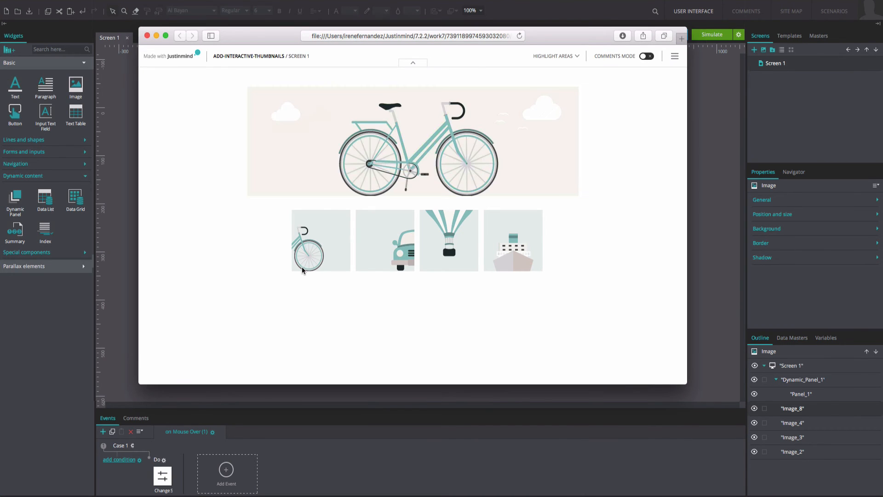
pyautogui.moveTo(385, 259)
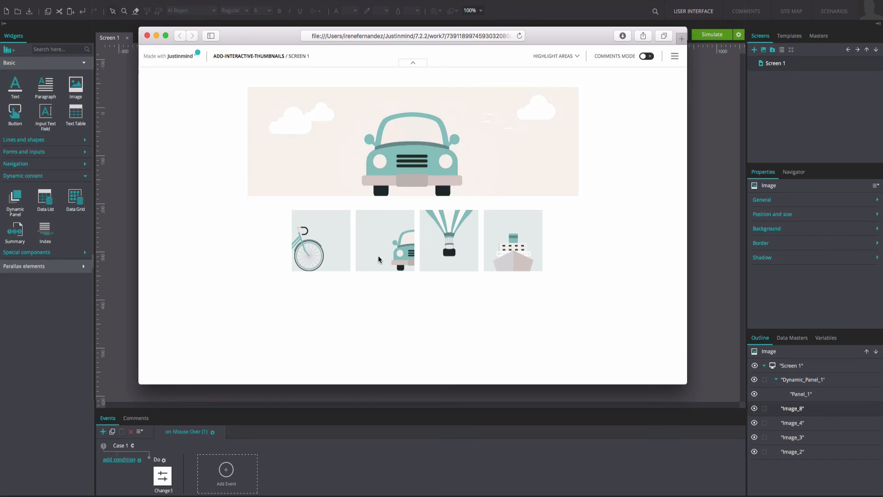
pyautogui.moveTo(512, 239)
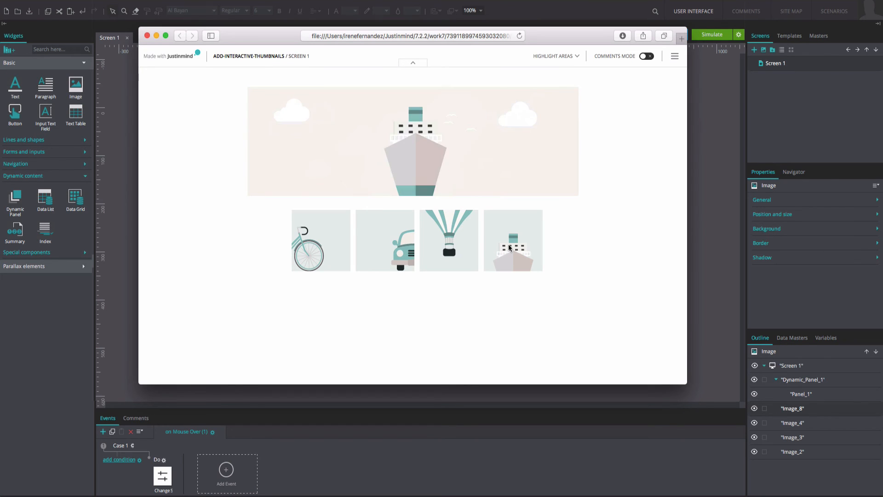